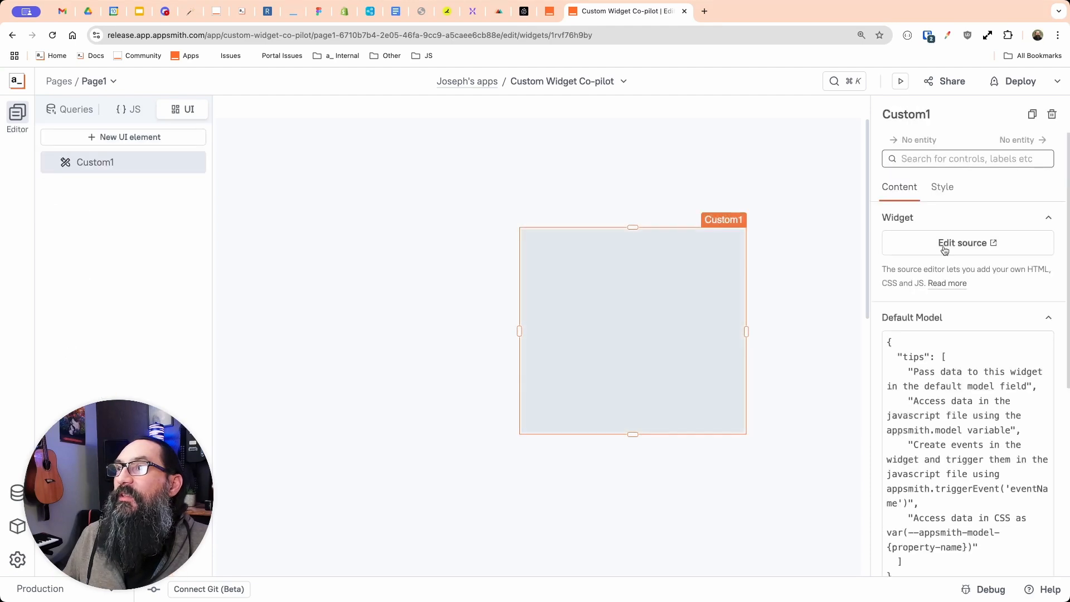
Open Custom1's source builder, glance over Style and Javascript, and land on the Co-pilot AI chat.
{"action": "left_click", "coordinate": [964, 244]}
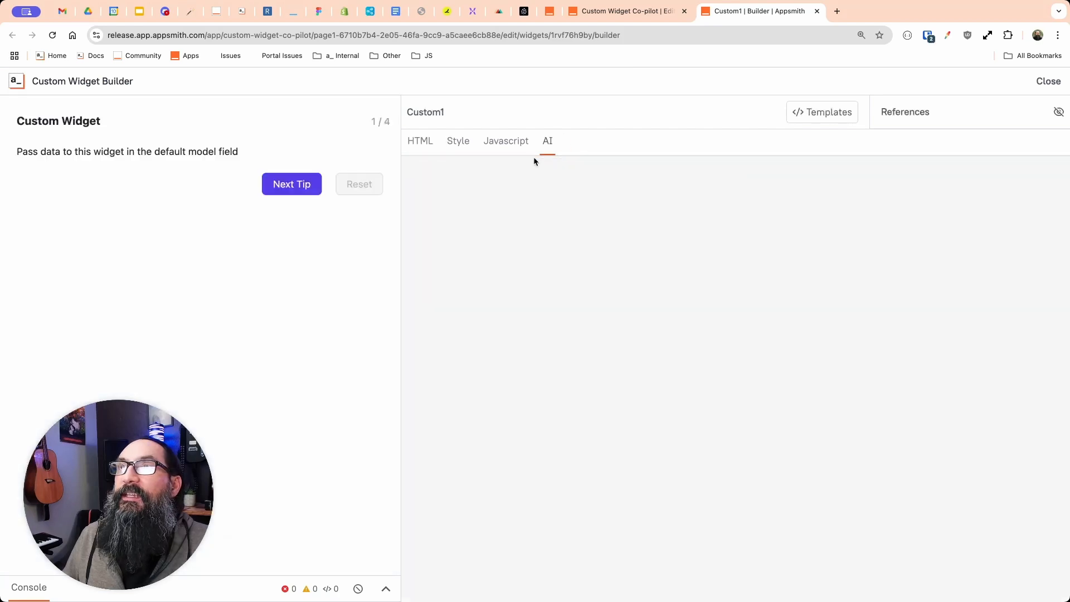
{"action": "left_click", "coordinate": [547, 140]}
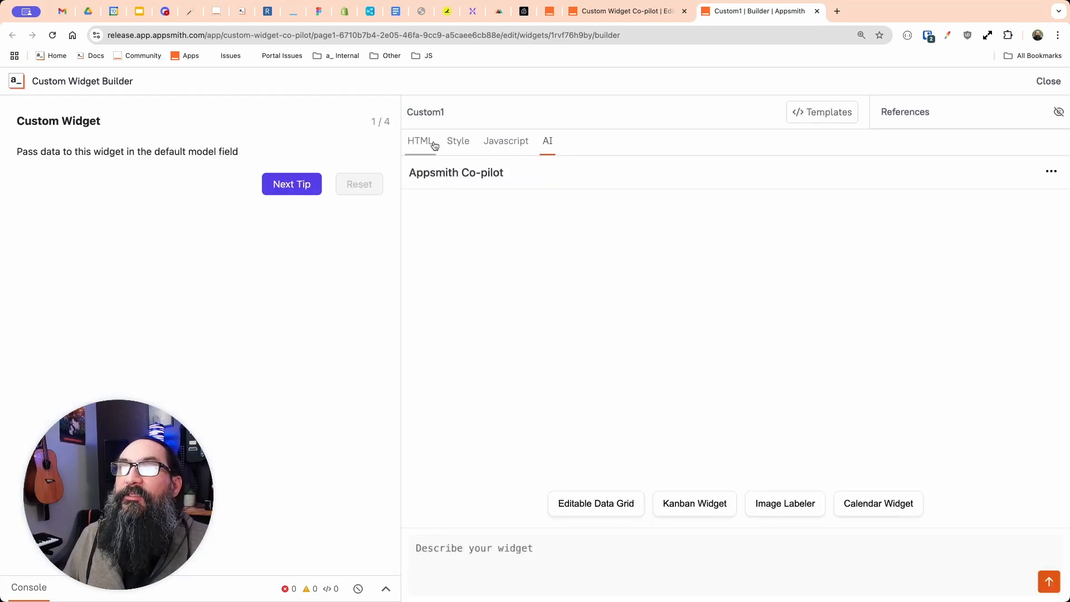
{"action": "left_click", "coordinate": [457, 141]}
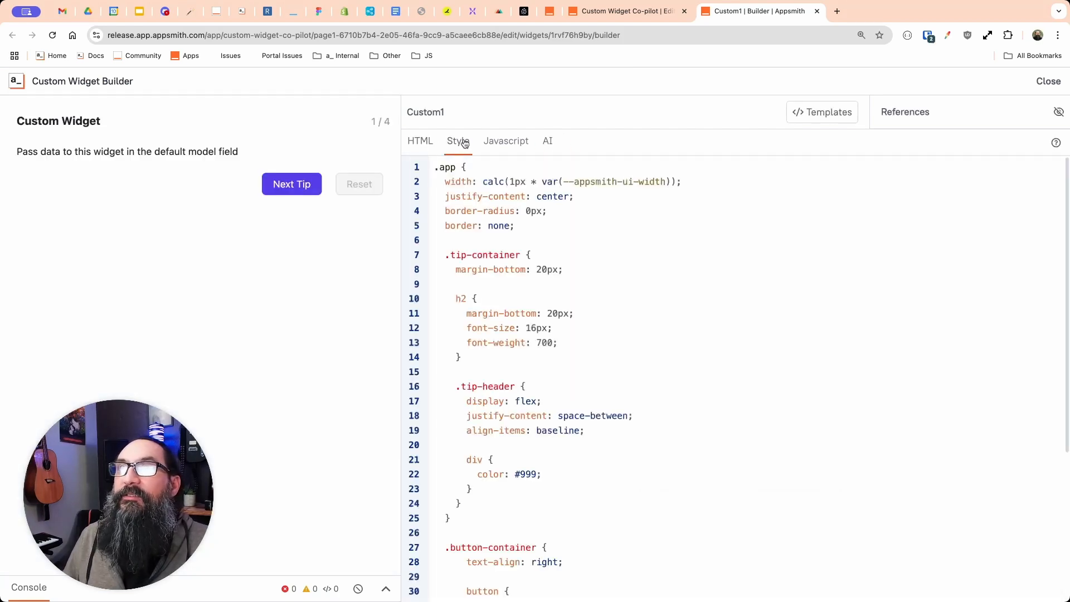
{"action": "left_click", "coordinate": [506, 140]}
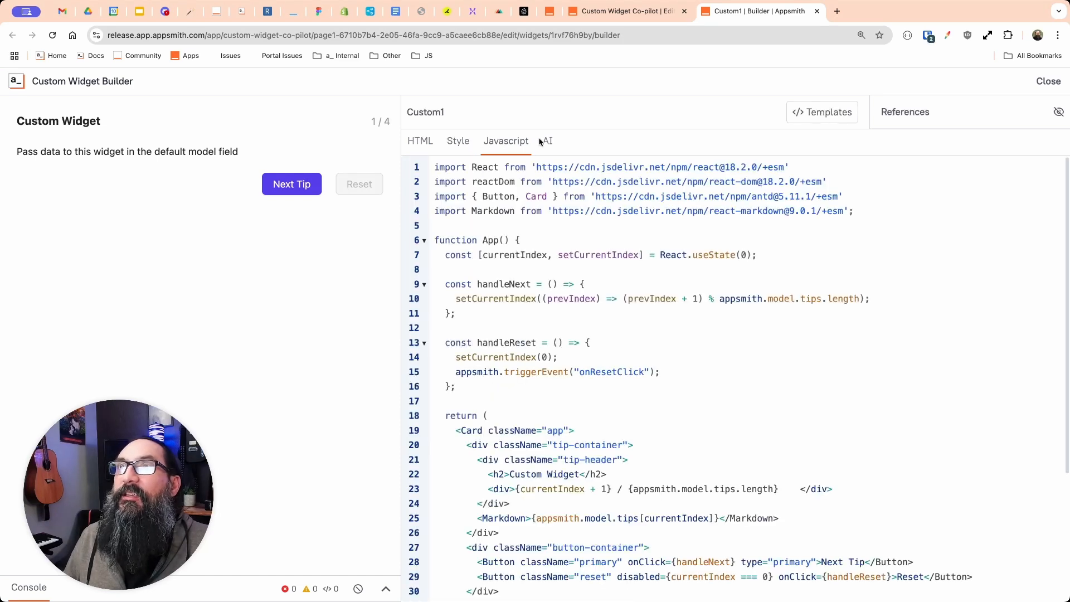
{"action": "left_click", "coordinate": [546, 141]}
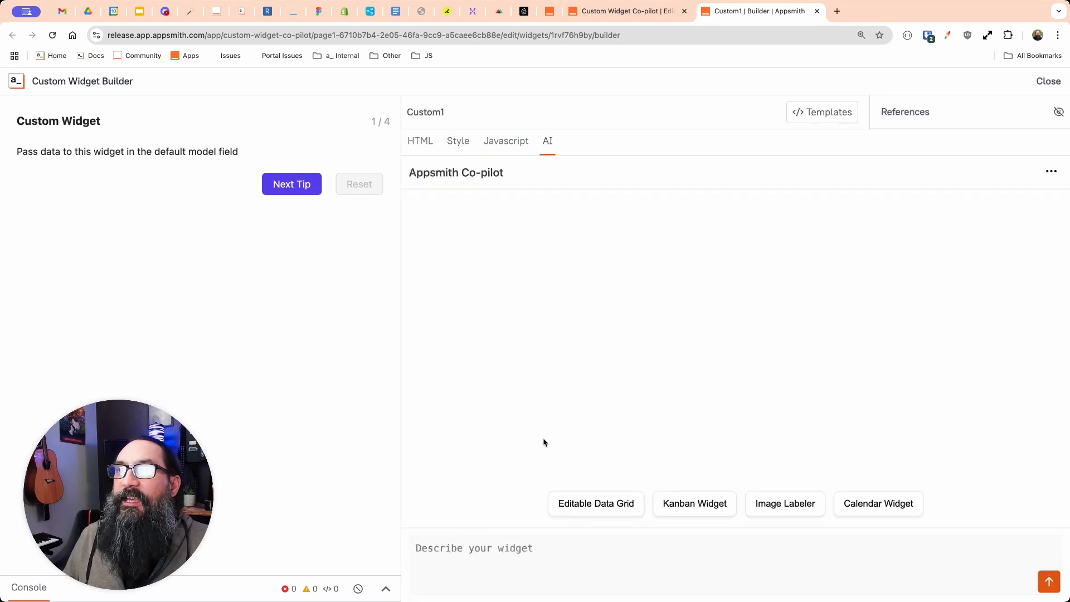
{"action": "mouse_move", "coordinate": [534, 450]}
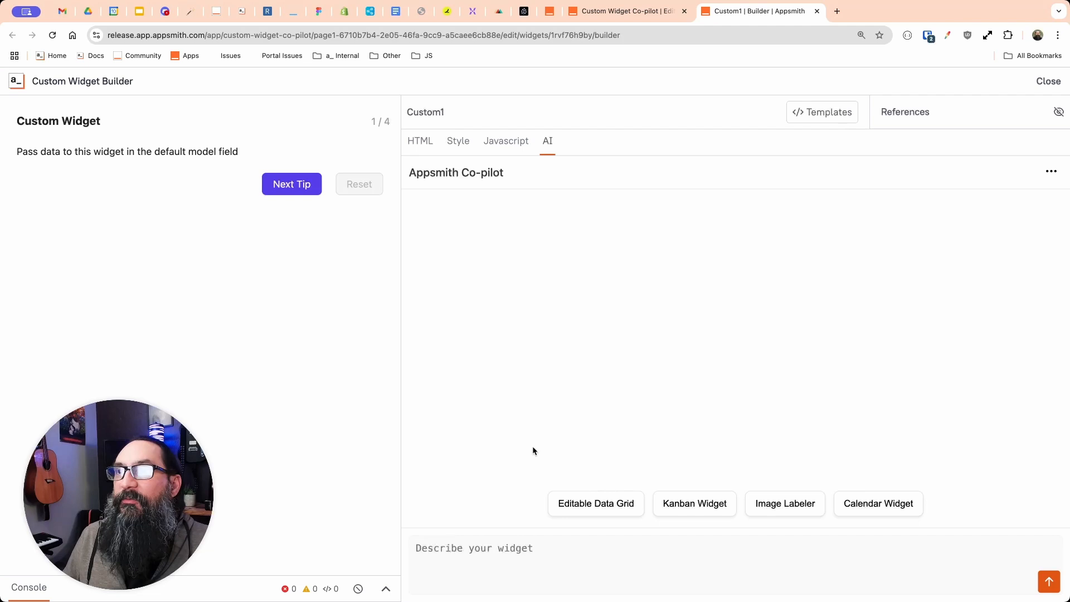
{"action": "mouse_move", "coordinate": [548, 467]}
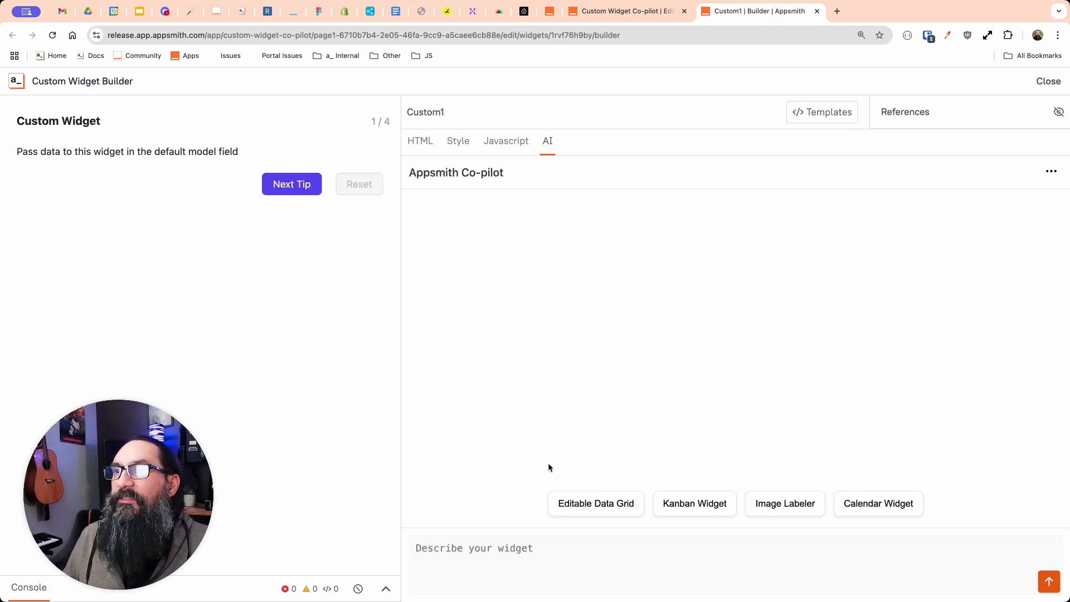
Have Co-pilot generate the Editable Data Grid suggestion and review its React-based code.
{"action": "left_click", "coordinate": [595, 504]}
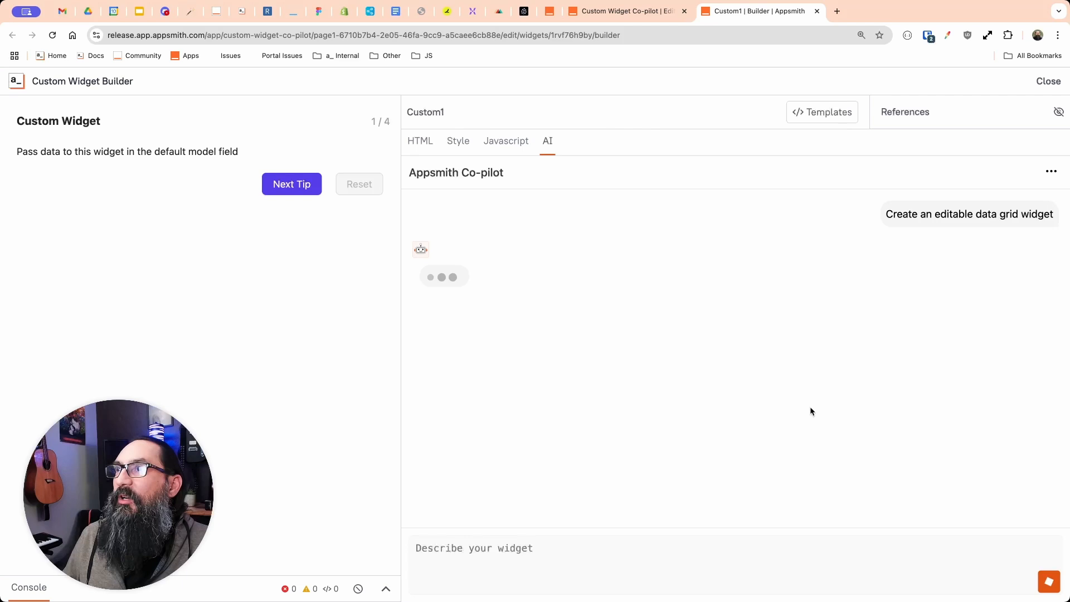
{"action": "mouse_move", "coordinate": [280, 334]}
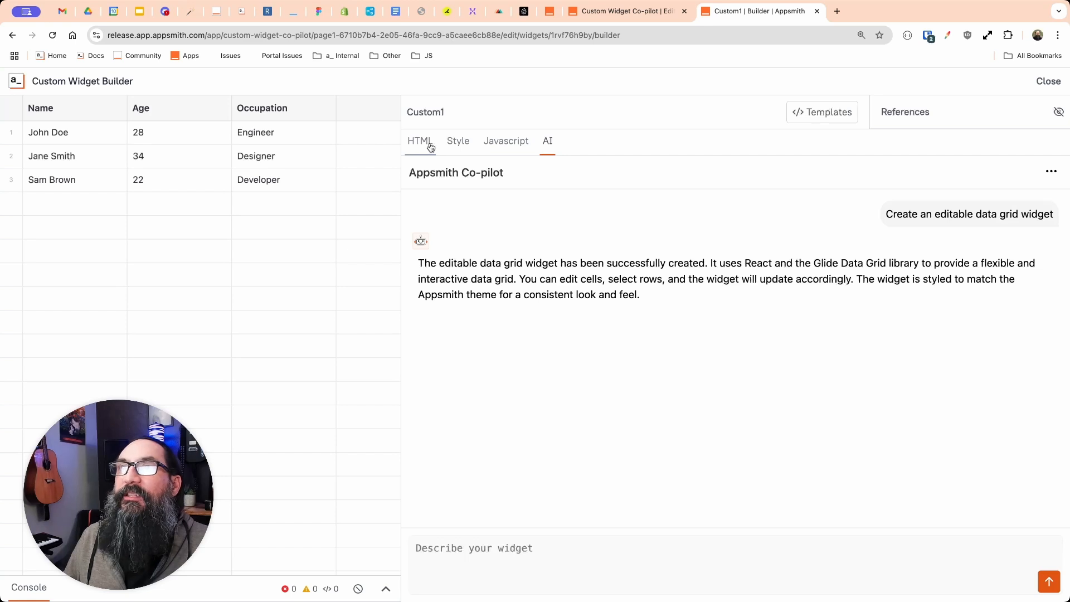
{"action": "left_click", "coordinate": [420, 141]}
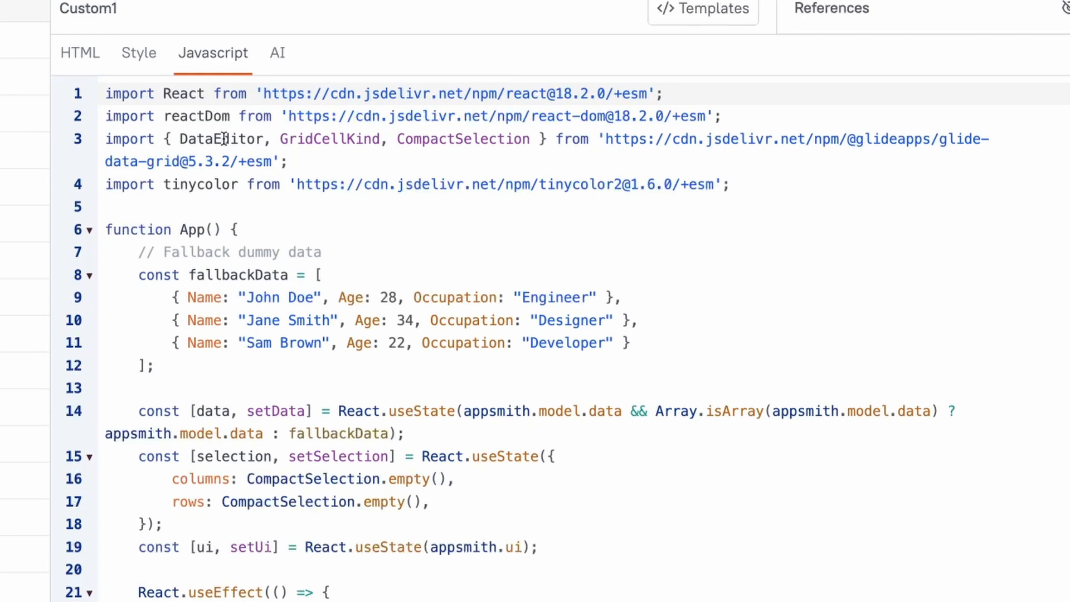
{"action": "mouse_move", "coordinate": [315, 268]}
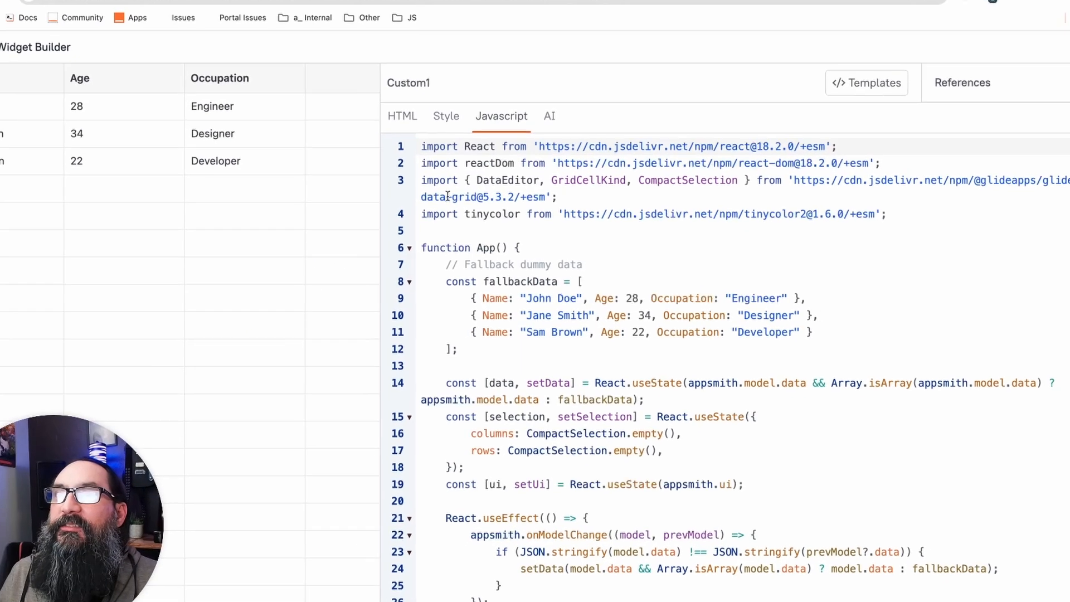
{"action": "left_click", "coordinate": [549, 116]}
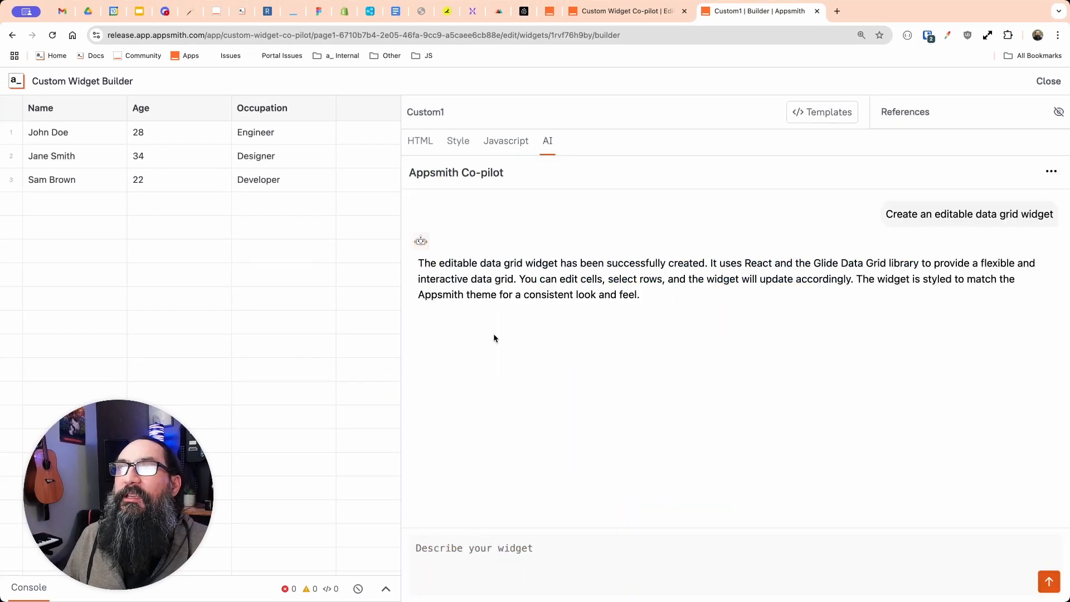
Send Co-pilot the follow-up request 'add more mock data' for the grid.
{"action": "left_click", "coordinate": [473, 549]}
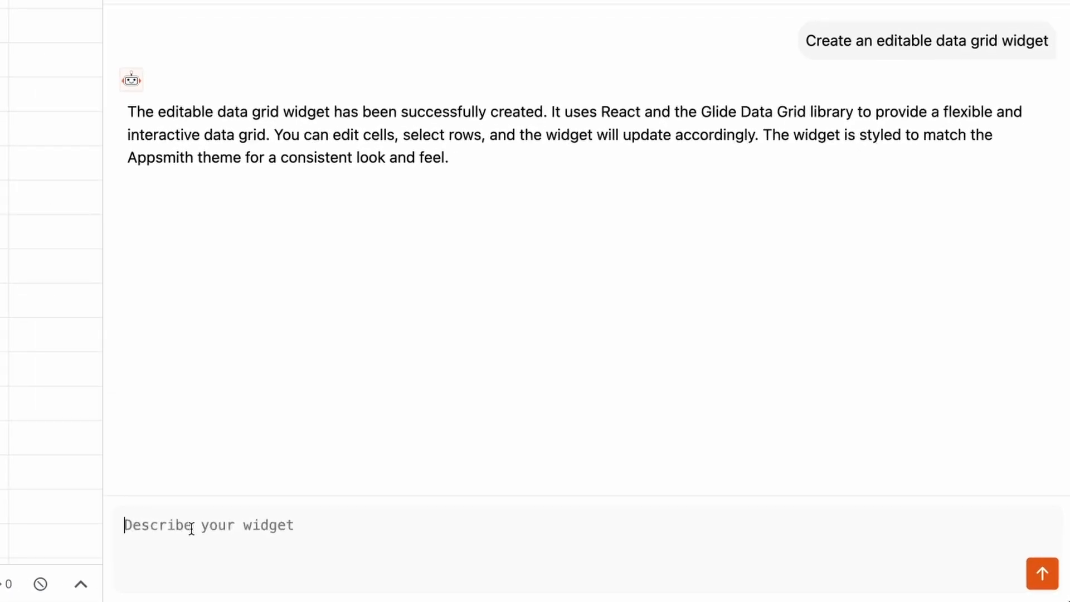
{"action": "type", "text": "add more mock data"}
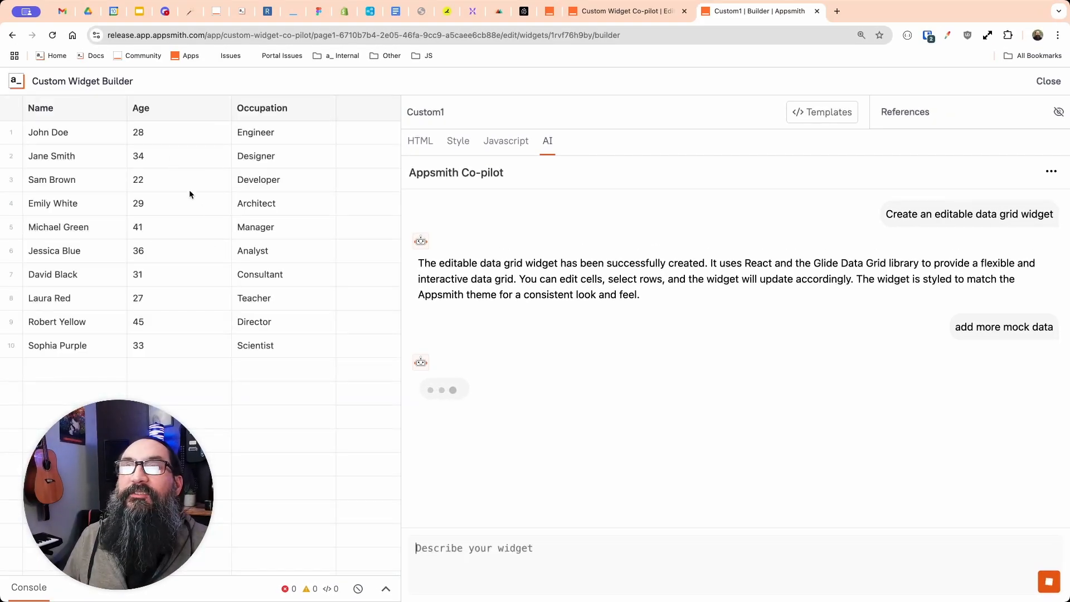
{"action": "mouse_move", "coordinate": [203, 217]}
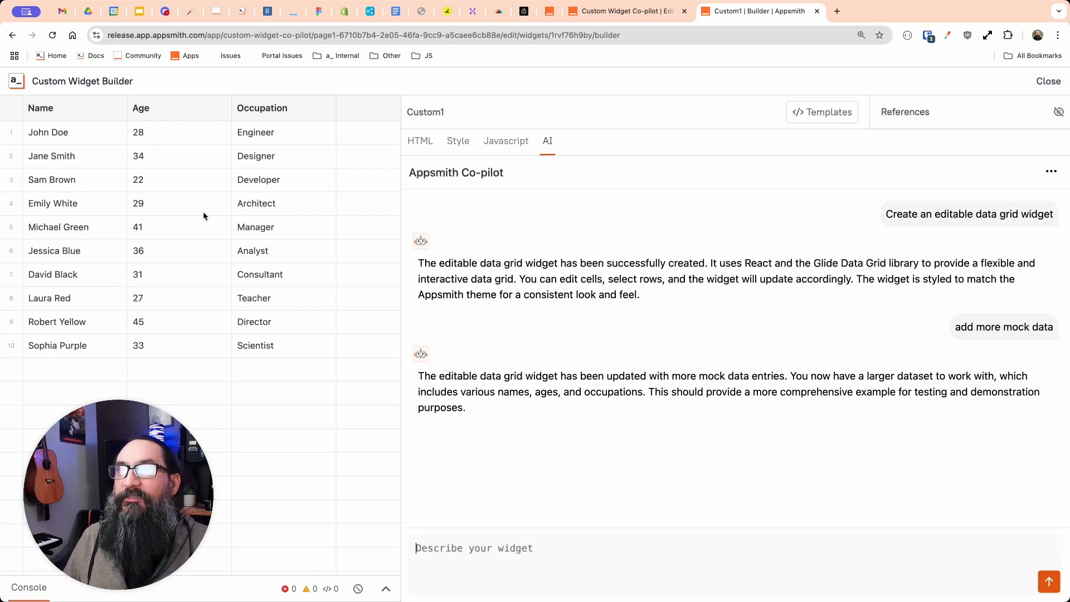
{"action": "mouse_move", "coordinate": [265, 272]}
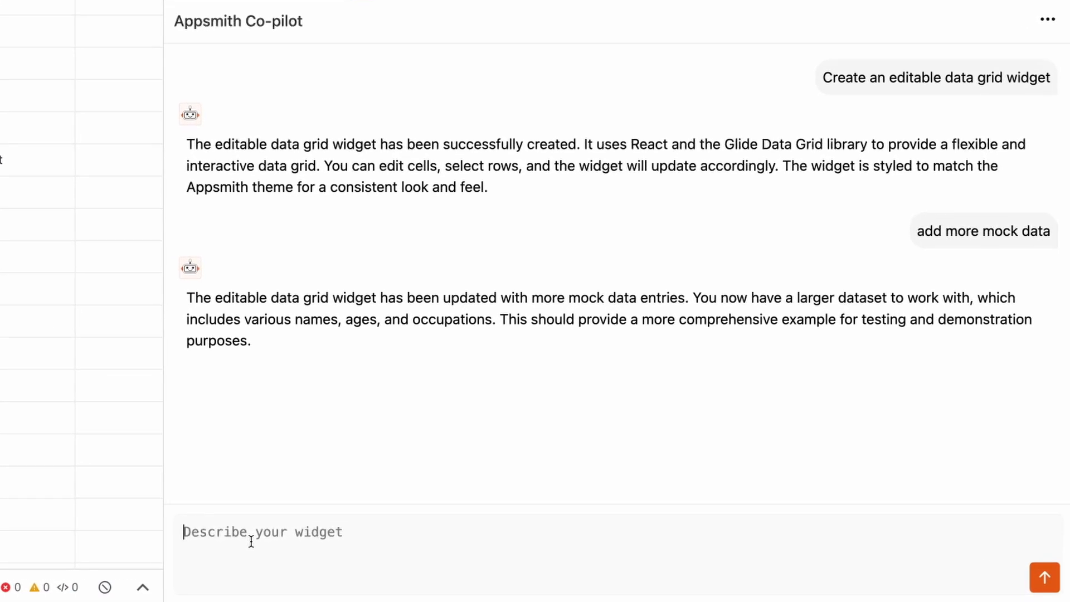
Ask Co-pilot to 'create a map widget using leaflet' and review the generated map code.
{"action": "type", "text": "create a ma"}
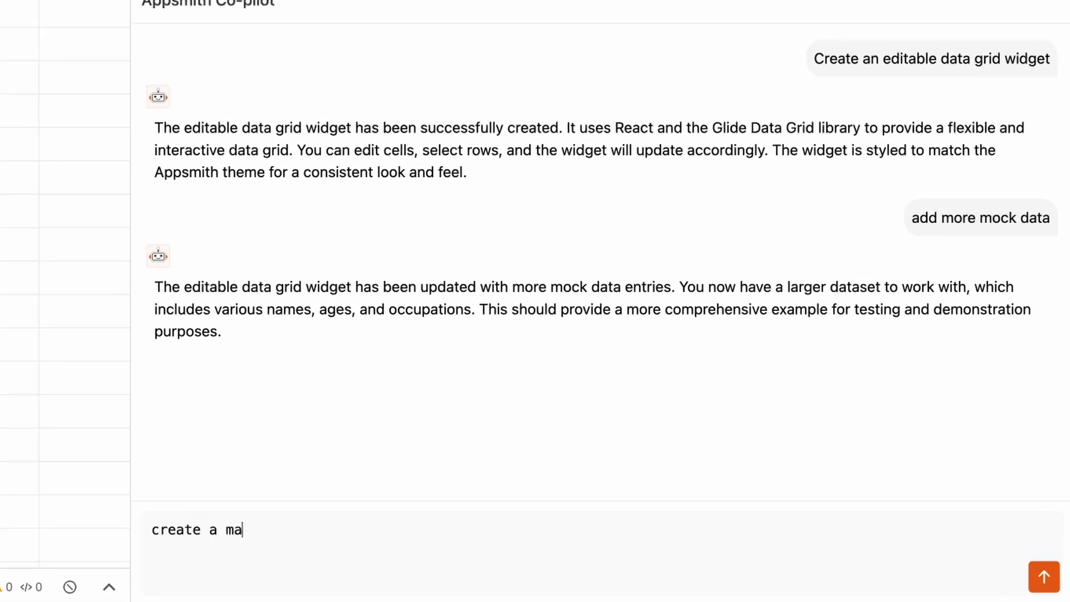
{"action": "type", "text": "p widget using l"}
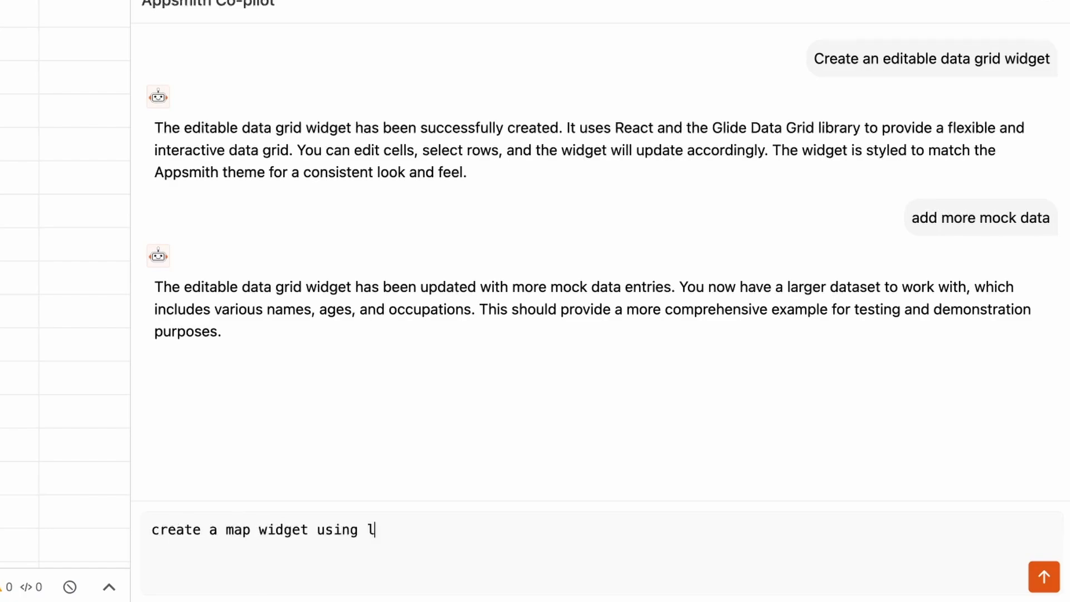
{"action": "type", "text": "eaflet"}
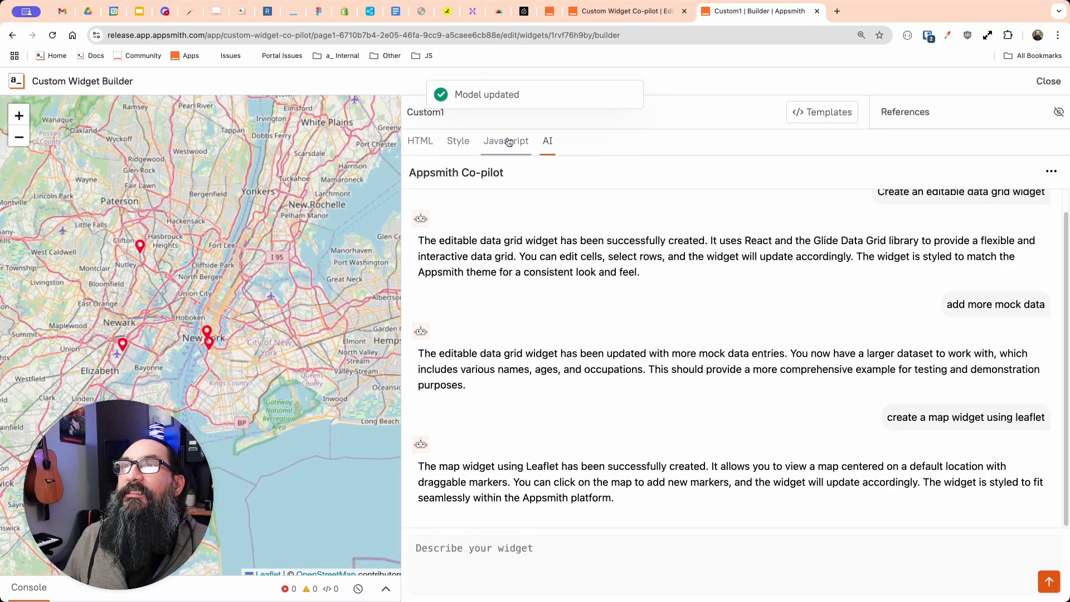
{"action": "left_click", "coordinate": [507, 142]}
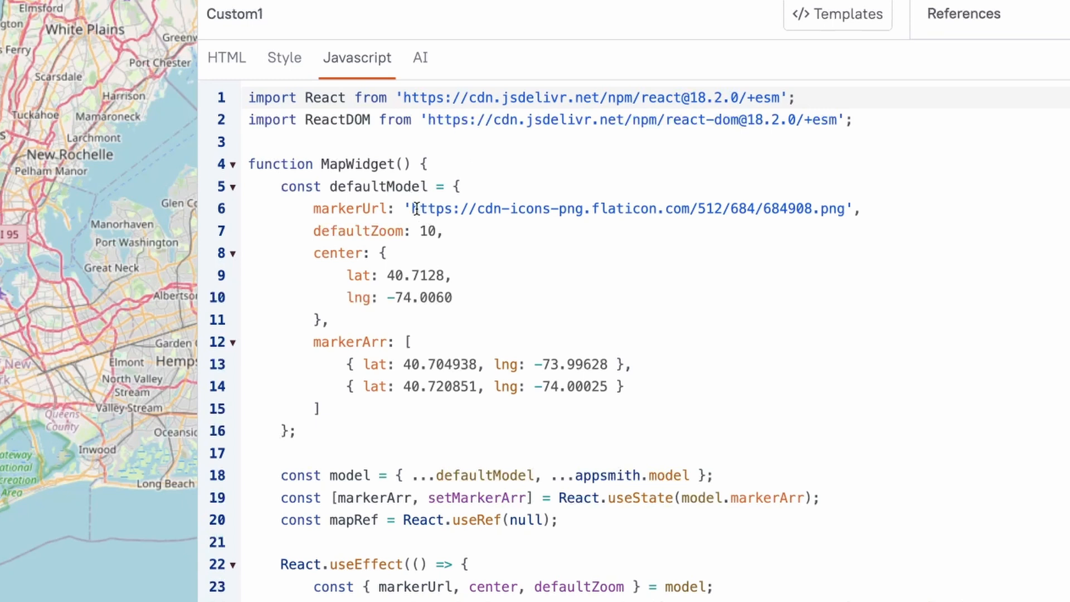
{"action": "mouse_move", "coordinate": [491, 207]}
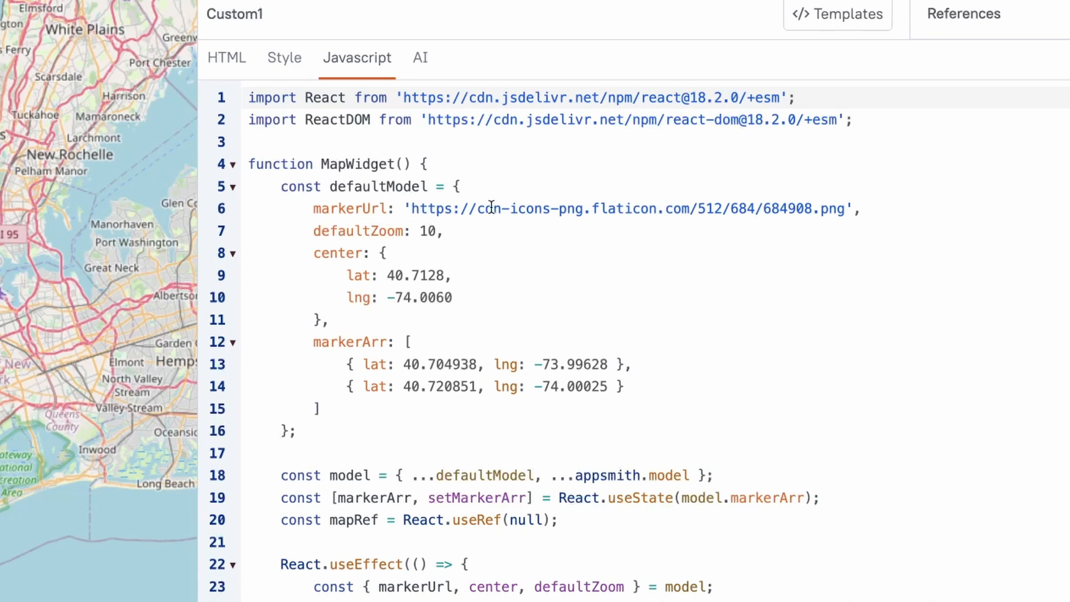
{"action": "left_click", "coordinate": [226, 57]}
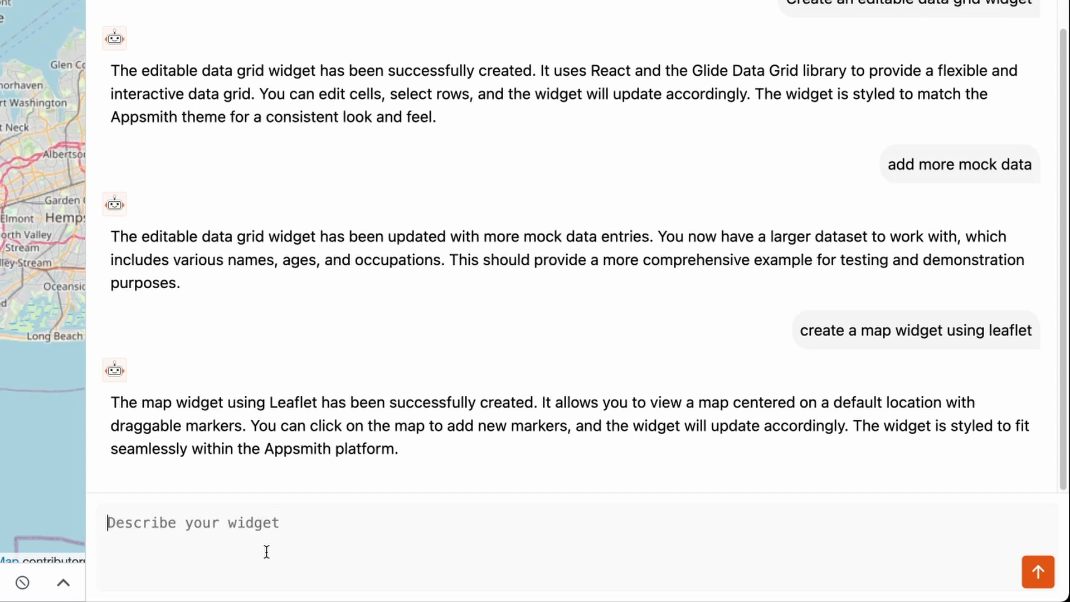
Send Co-pilot 'create a json viewer and add syntax highlighting and collapsable section'.
{"action": "type", "text": "create a jos"}
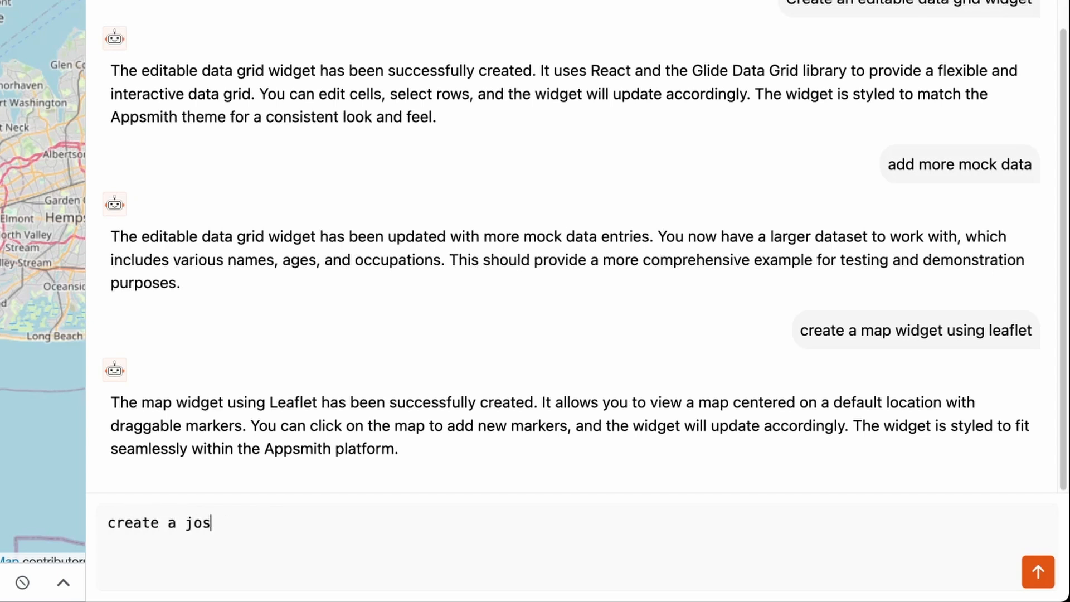
{"action": "type", "text": "on viewer"}
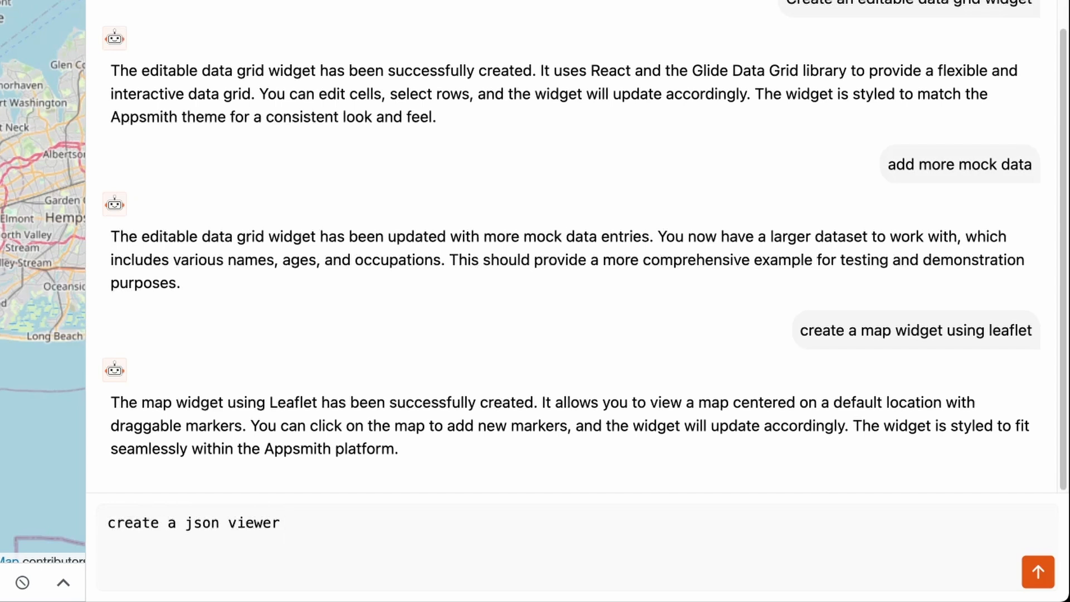
{"action": "type", "text": "and add s"}
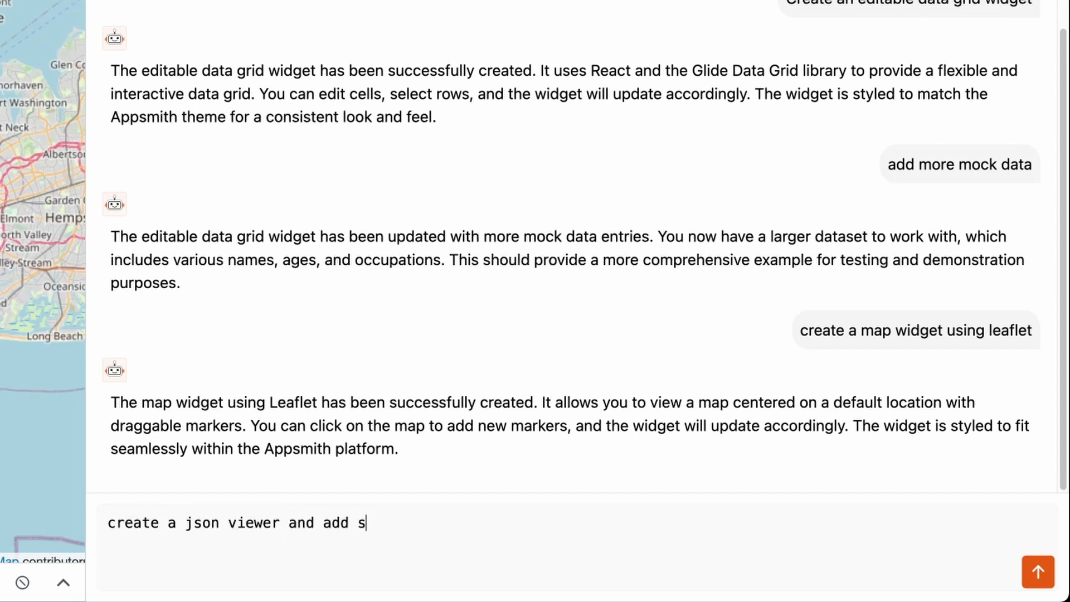
{"action": "type", "text": "ynta"}
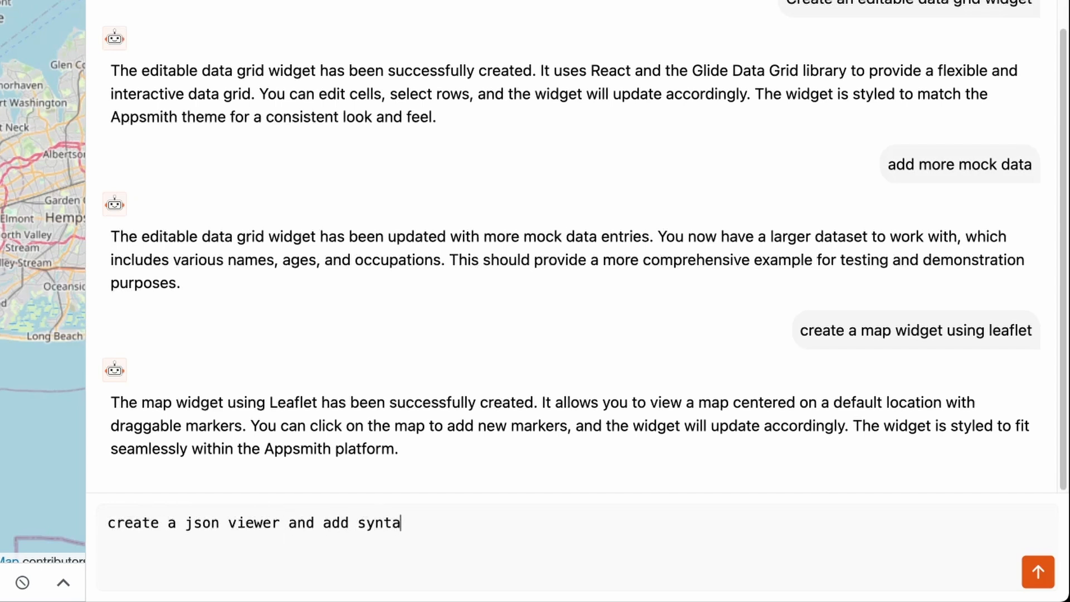
{"action": "type", "text": "x highlighti"}
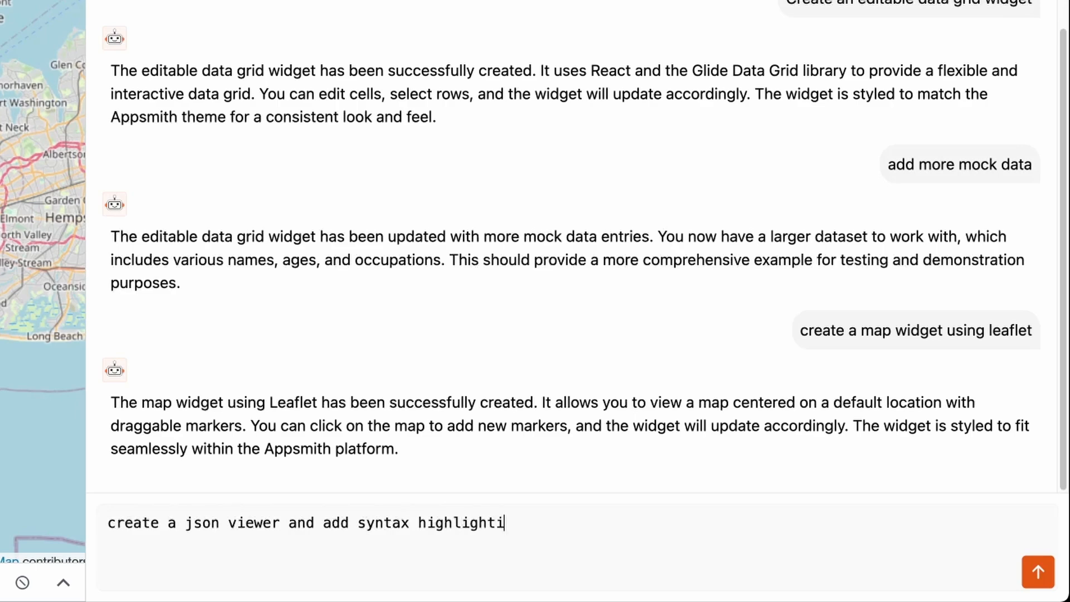
{"action": "type", "text": "ng and colla"}
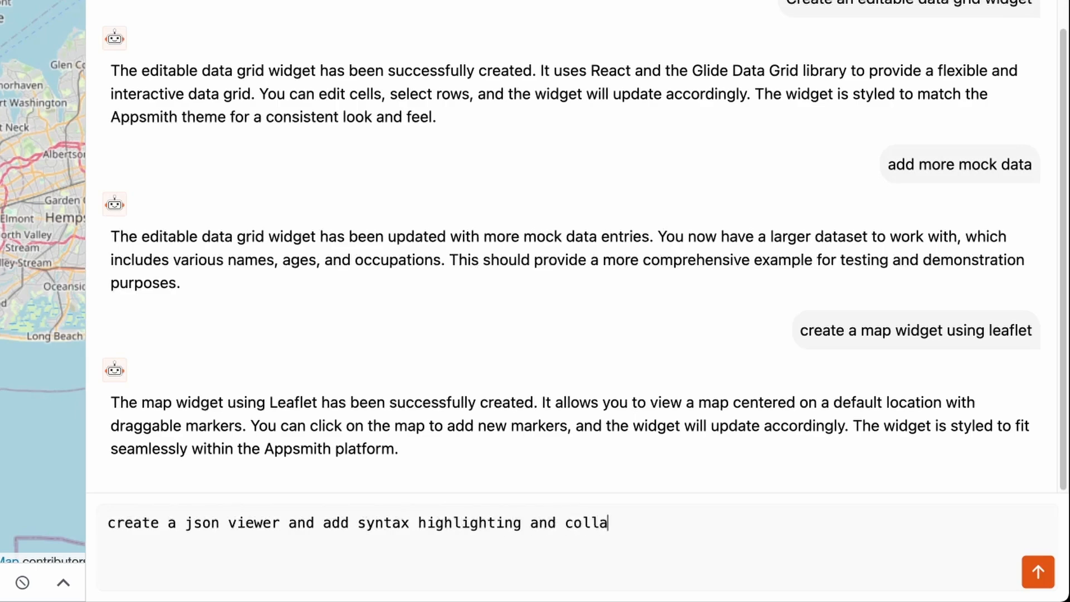
{"action": "type", "text": "psable section"}
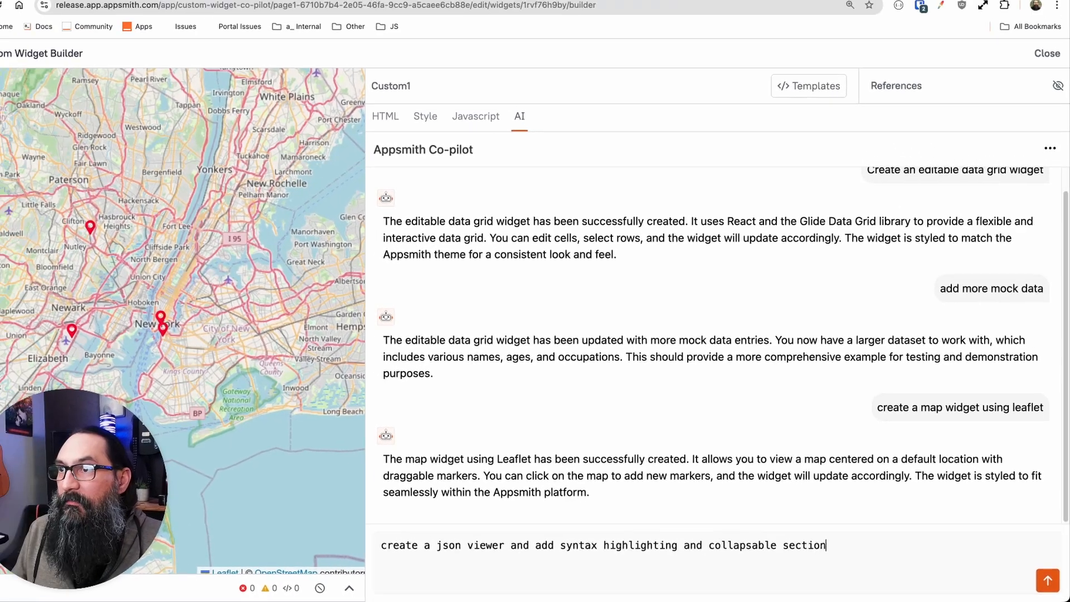
{"action": "key", "text": "Return"}
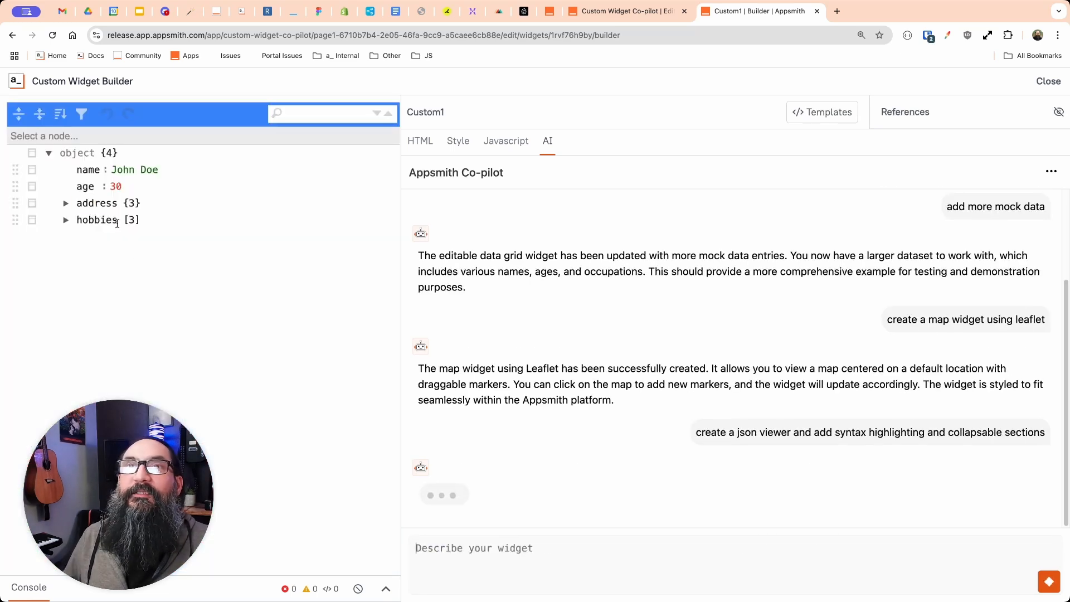
Expand the address and hobbies nodes of the previewed JSON tree to show their values.
{"action": "double_click", "coordinate": [135, 170]}
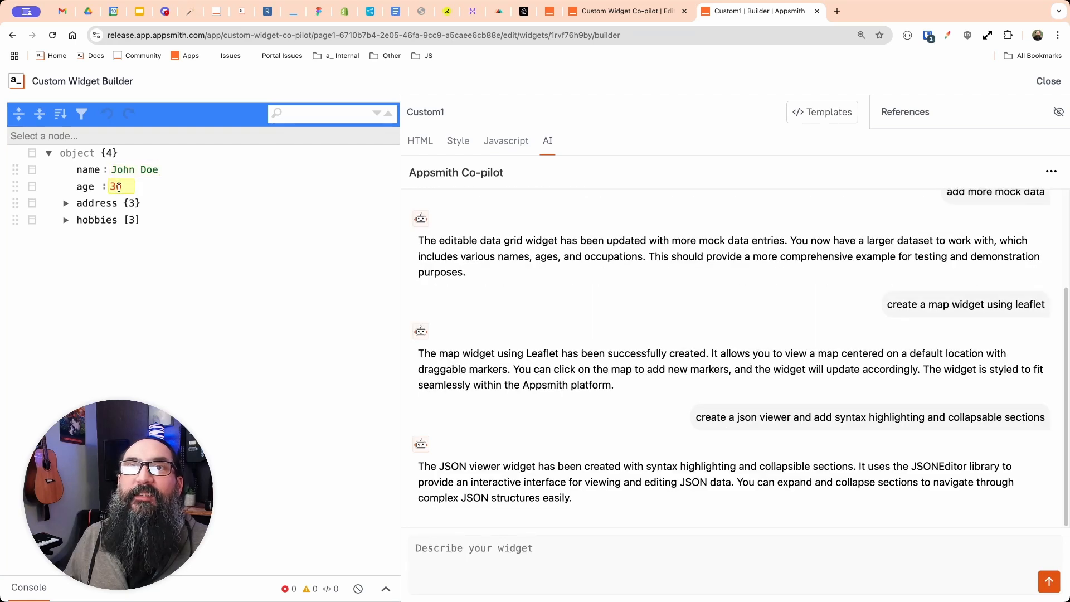
{"action": "left_click", "coordinate": [65, 203]}
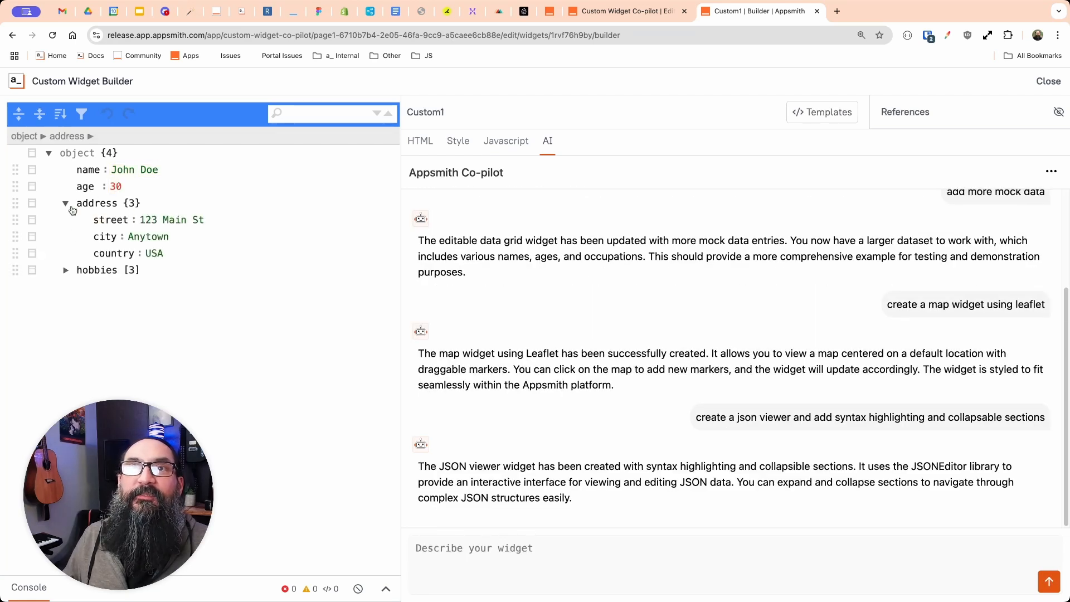
{"action": "left_click", "coordinate": [65, 270]}
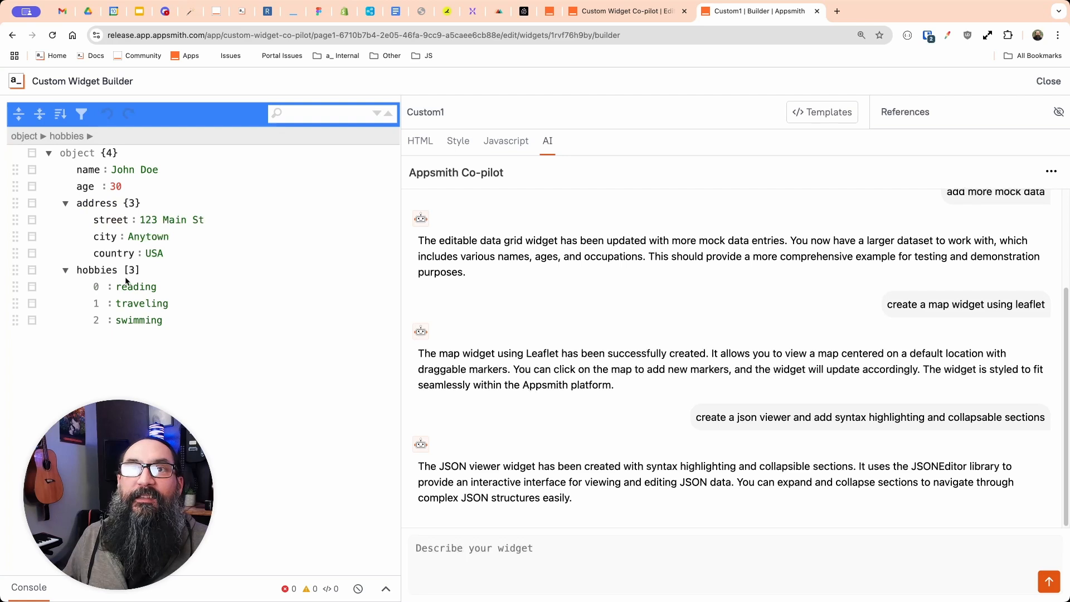
{"action": "mouse_move", "coordinate": [197, 273]}
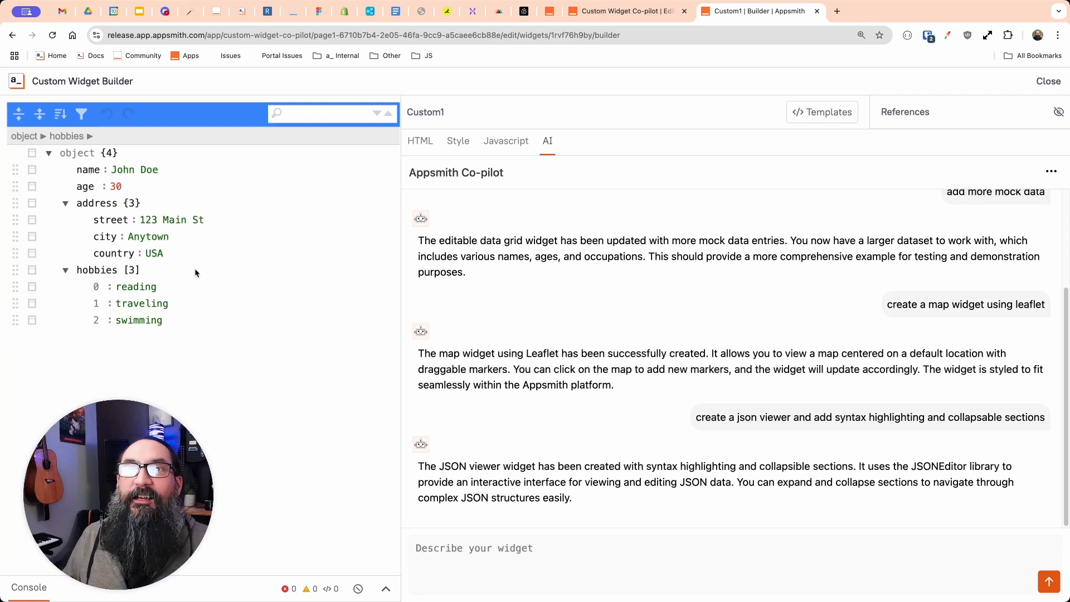
{"action": "double_click", "coordinate": [171, 219]}
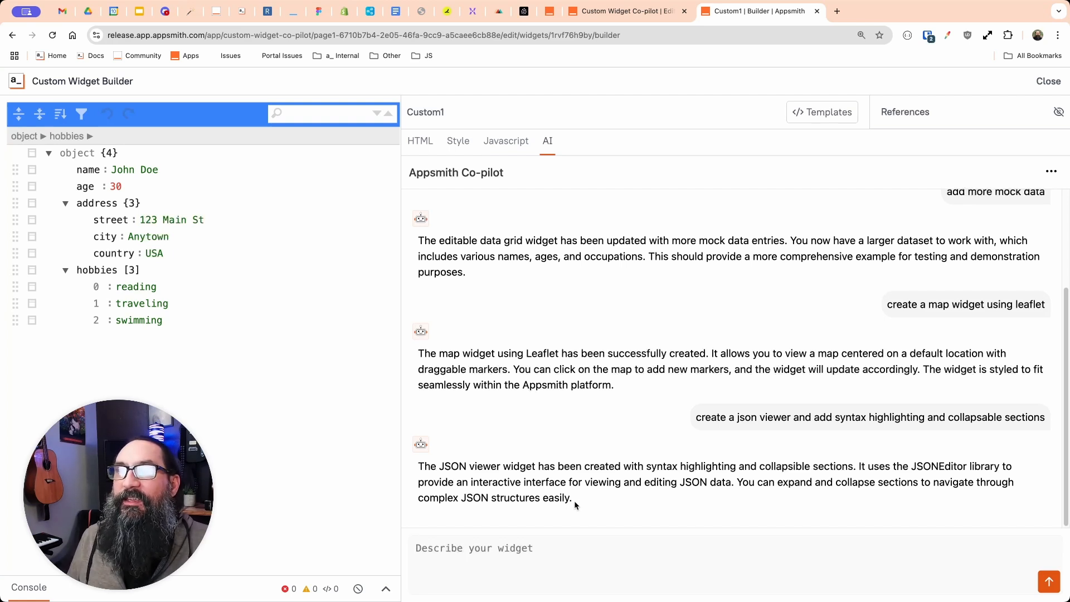
{"action": "mouse_move", "coordinate": [579, 504]}
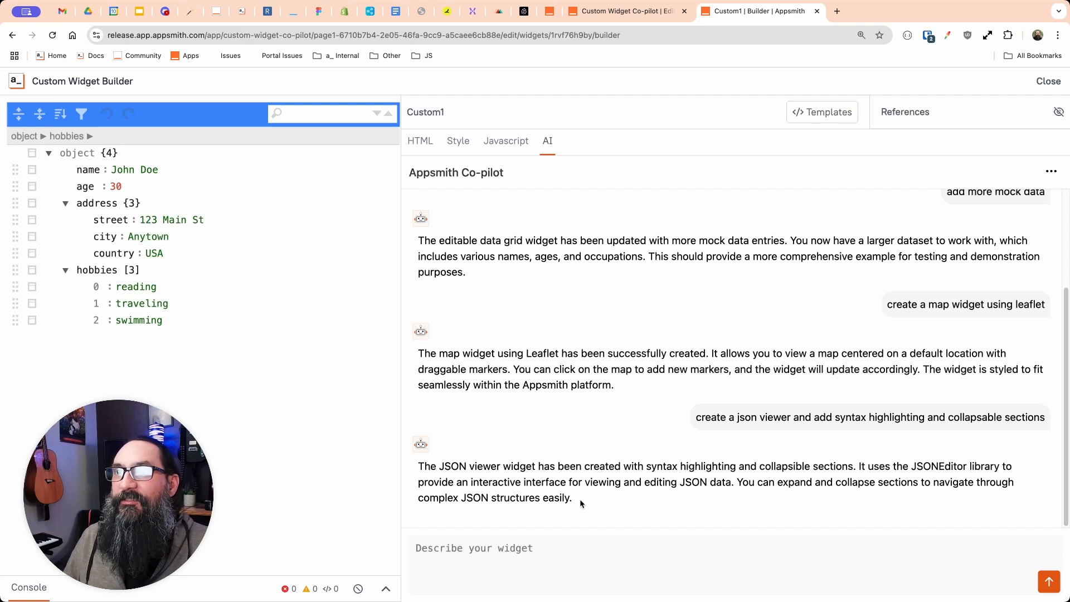
{"action": "mouse_move", "coordinate": [583, 516]}
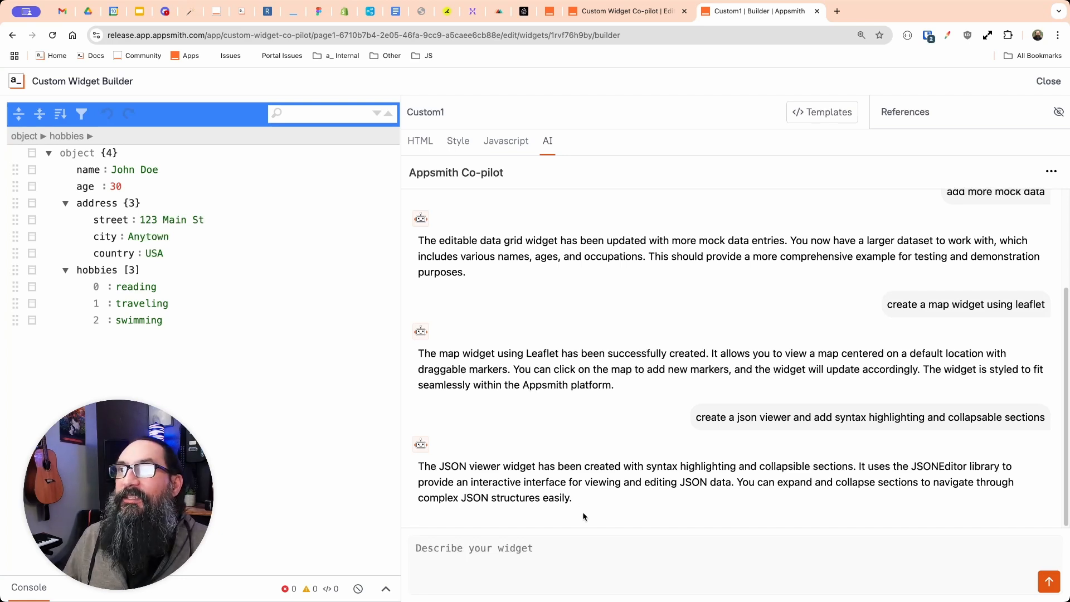